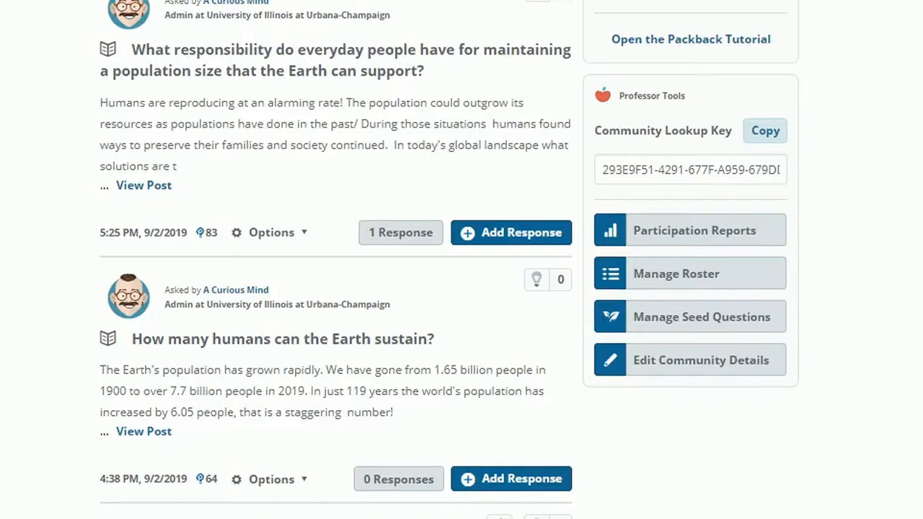
{"action": "mouse_move", "coordinate": [689, 274]}
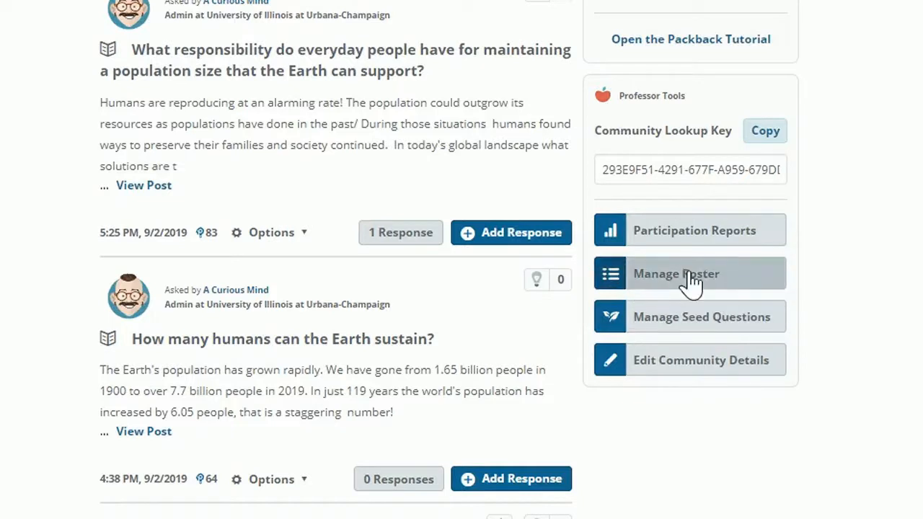
Step: Go to Manage Roster and choose Add Students By CSV from the Add or Update Students menu
{"action": "left_click", "coordinate": [675, 274]}
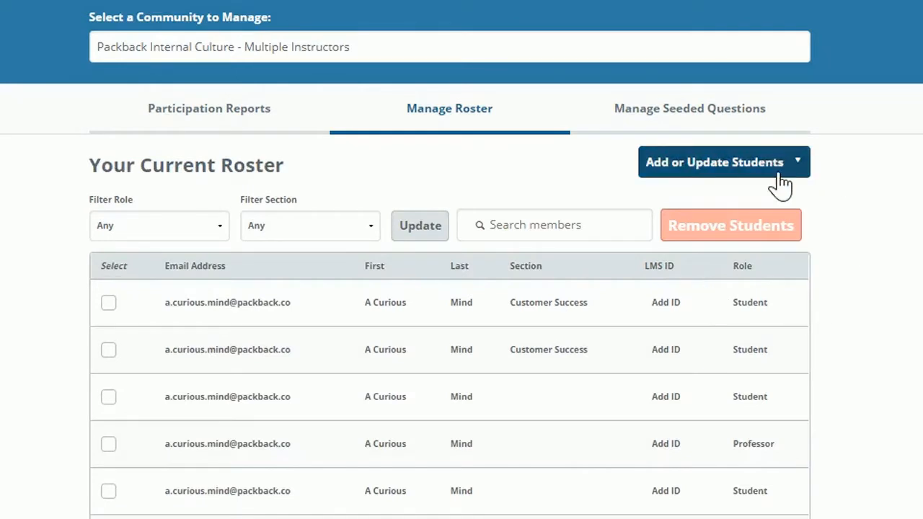
{"action": "left_click", "coordinate": [721, 162]}
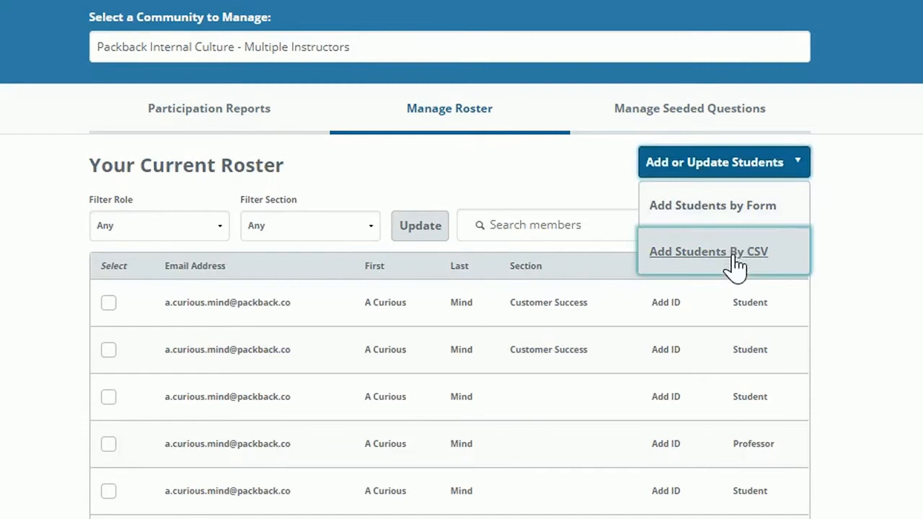
{"action": "left_click", "coordinate": [708, 251]}
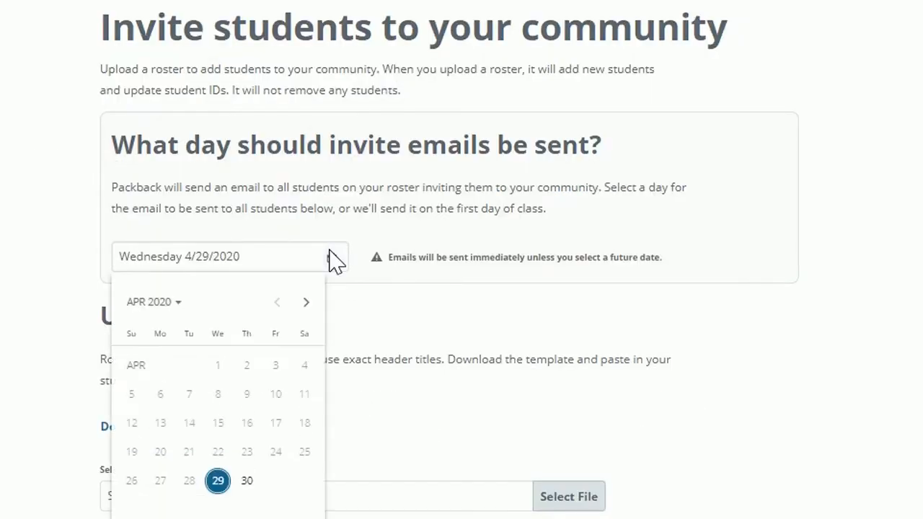
{"action": "mouse_move", "coordinate": [589, 338]}
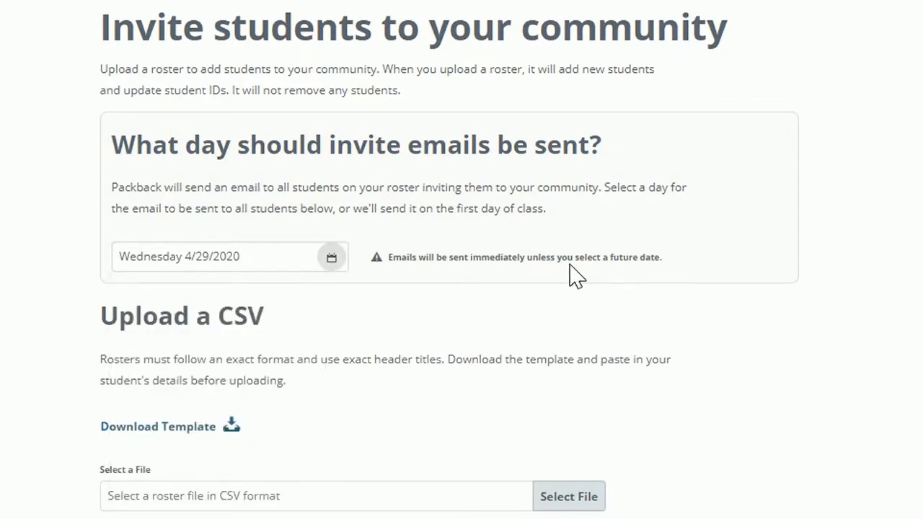
{"action": "scroll", "scroll_direction": "down", "scroll_amount": 3}
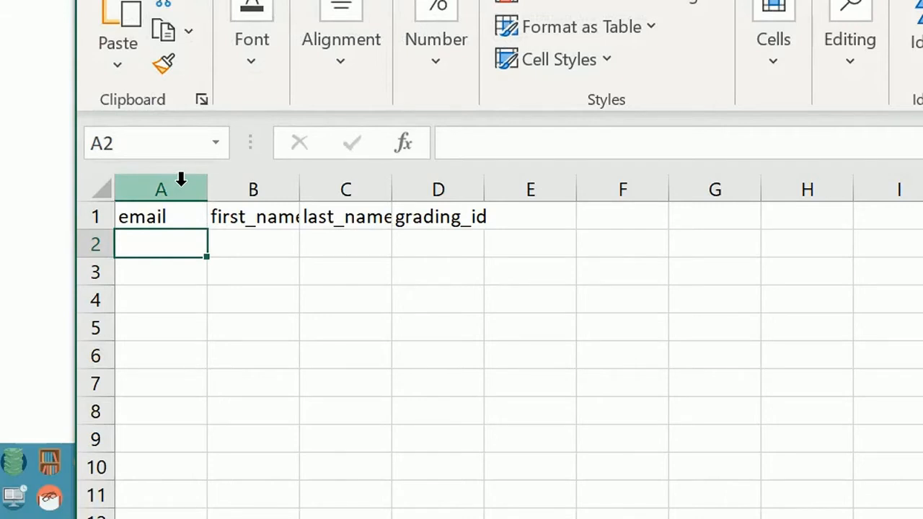
{"action": "mouse_move", "coordinate": [252, 189]}
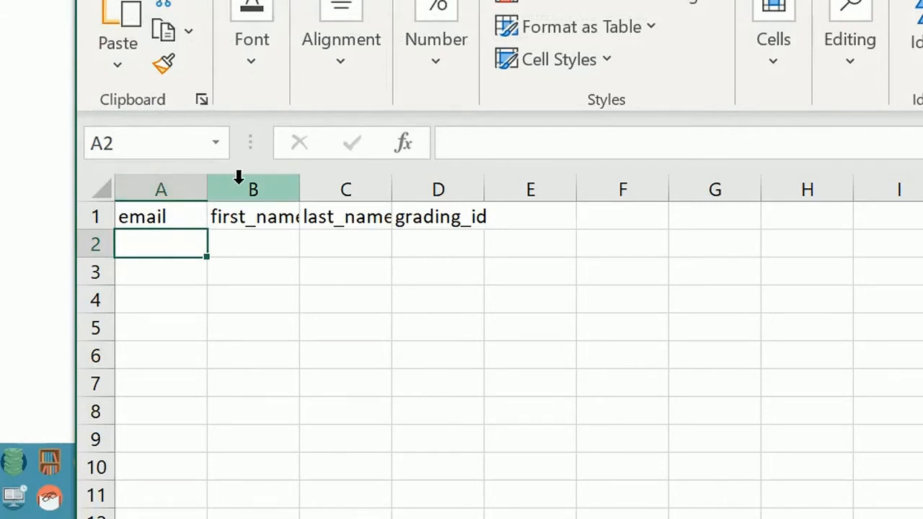
{"action": "mouse_move", "coordinate": [345, 189]}
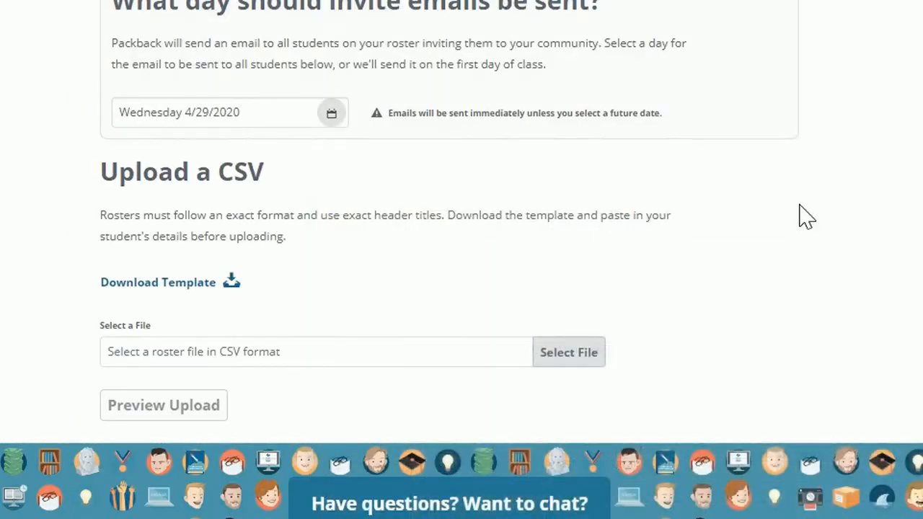
{"action": "mouse_move", "coordinate": [568, 352]}
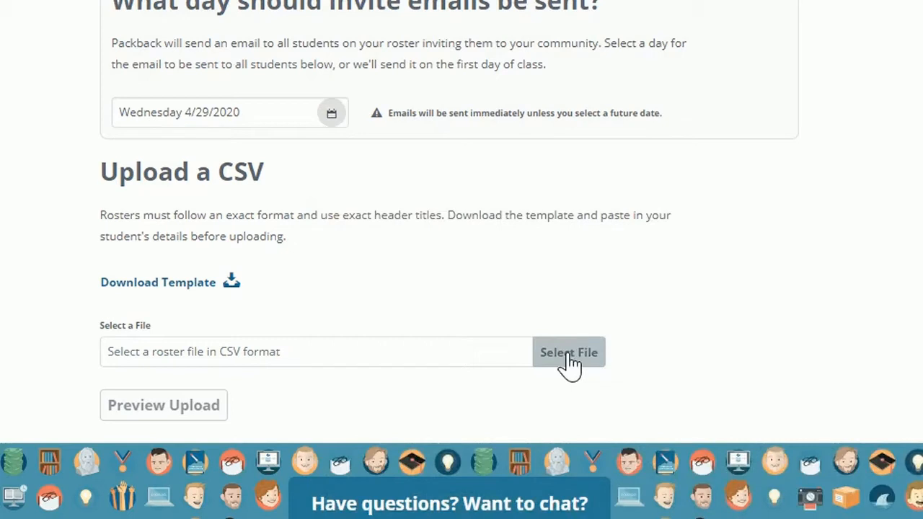
Step: Select the Roster Test.csv file as the roster to upload
{"action": "left_click", "coordinate": [162, 404]}
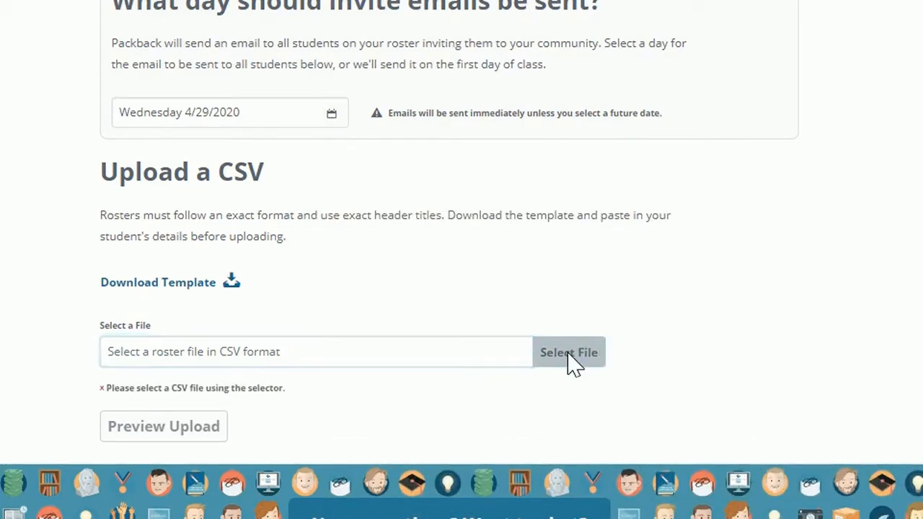
{"action": "left_click", "coordinate": [568, 352]}
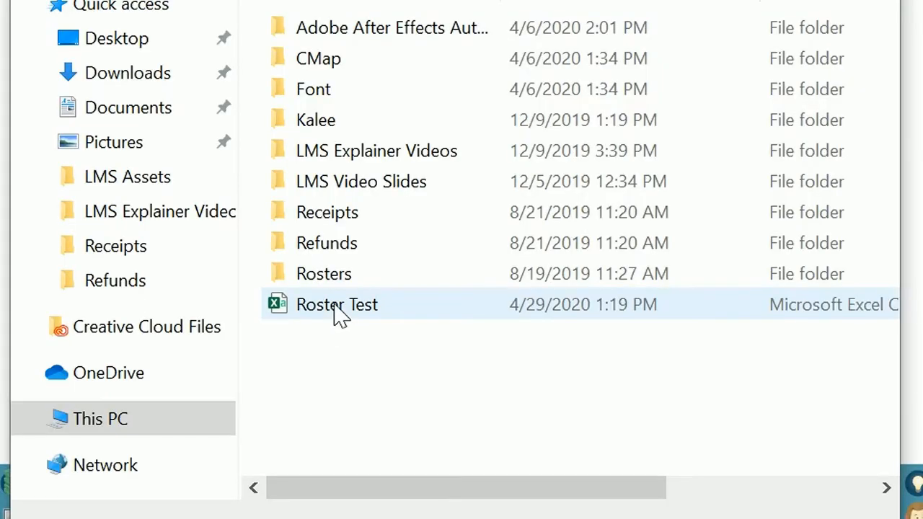
{"action": "double_click", "coordinate": [336, 304]}
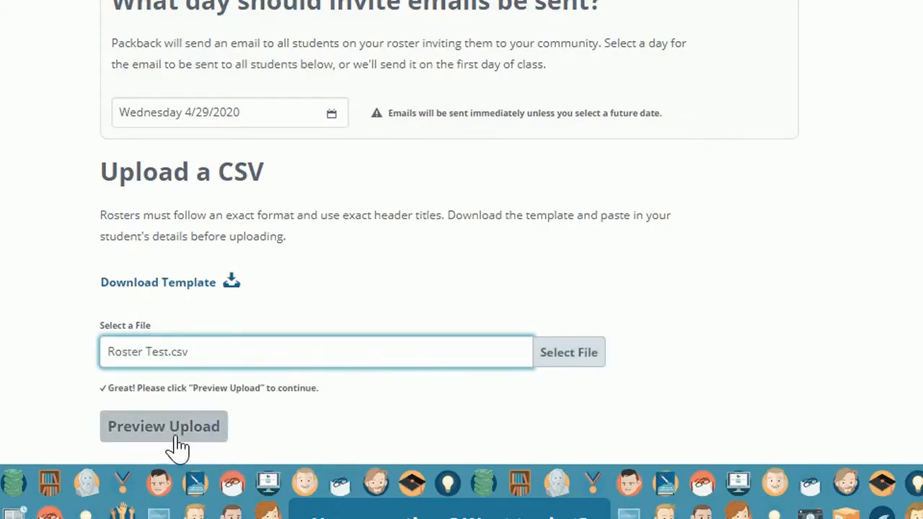
Step: Preview the roster's one valid record and confirm the upload
{"action": "left_click", "coordinate": [164, 427]}
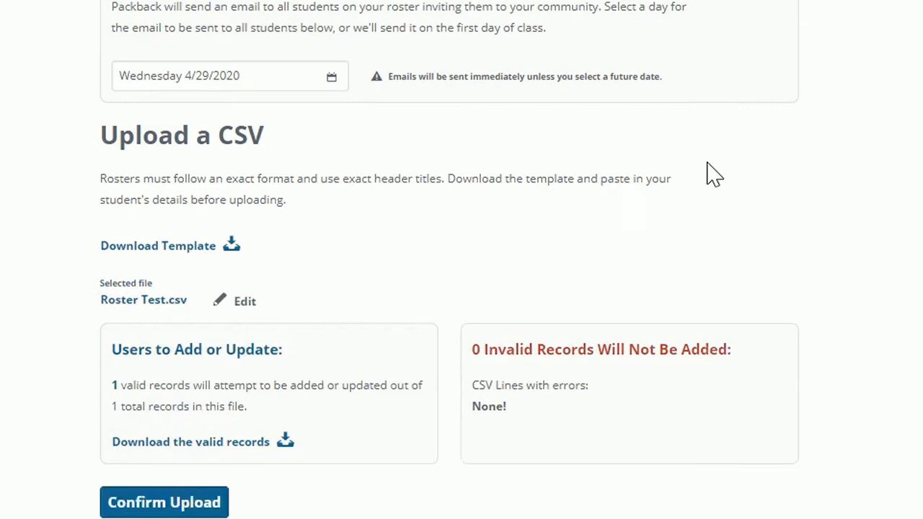
{"action": "scroll", "scroll_direction": "down", "scroll_amount": 3}
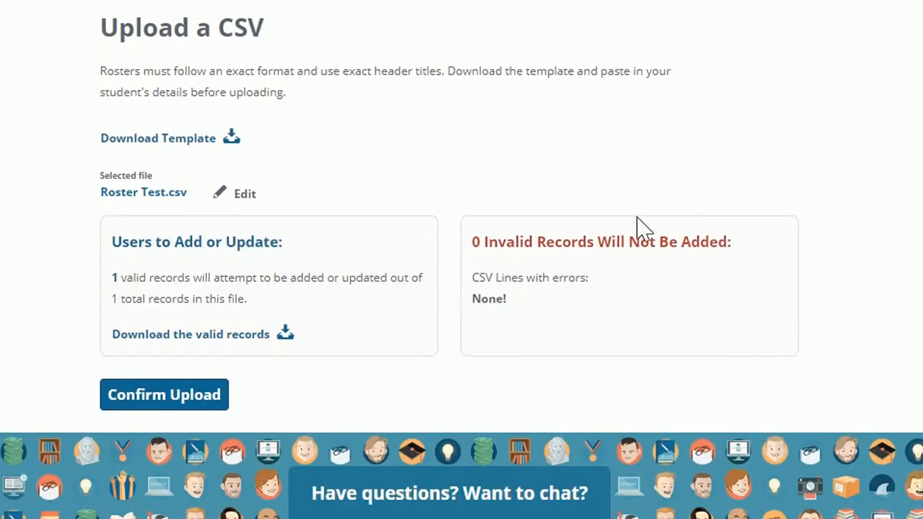
{"action": "mouse_move", "coordinate": [620, 317]}
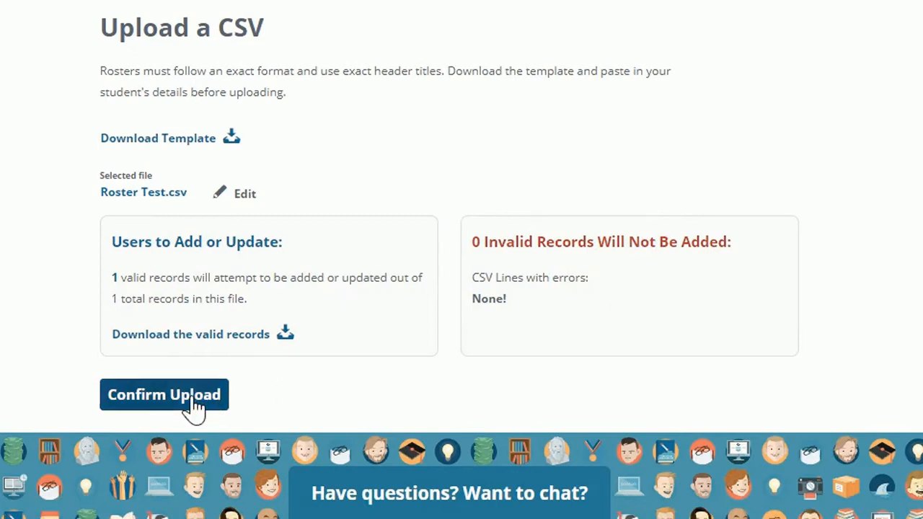
{"action": "left_click", "coordinate": [165, 395]}
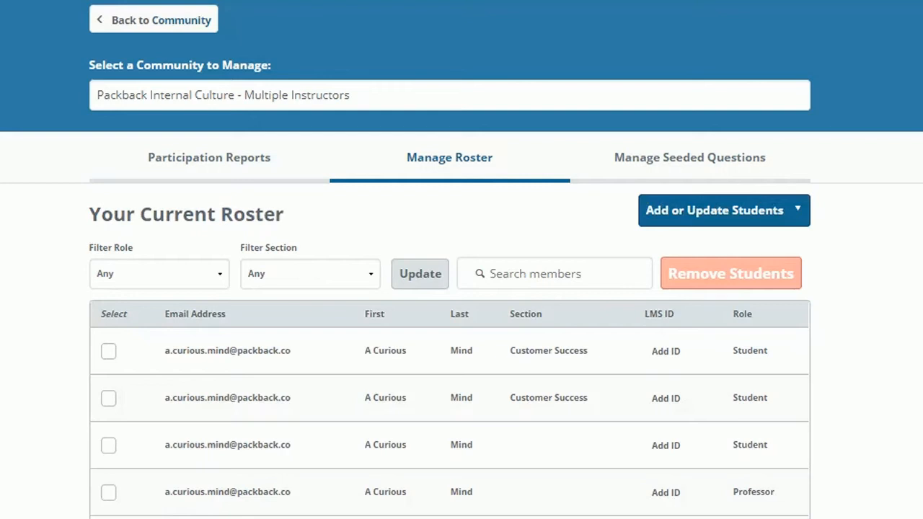
{"action": "mouse_move", "coordinate": [736, 223]}
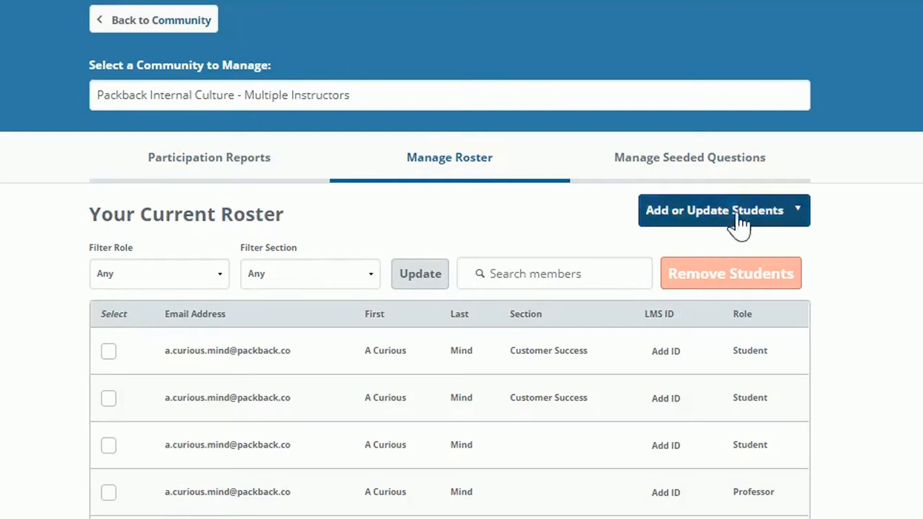
{"action": "mouse_move", "coordinate": [761, 228]}
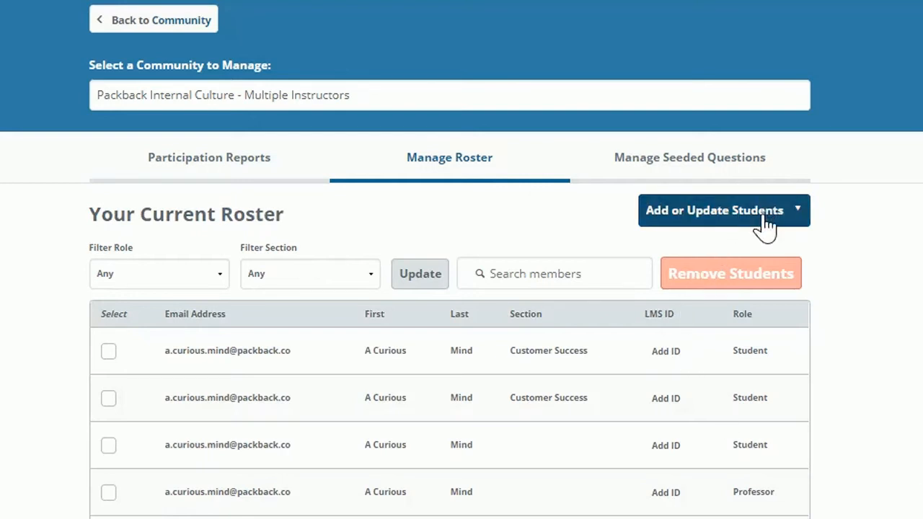
{"action": "left_click", "coordinate": [724, 210]}
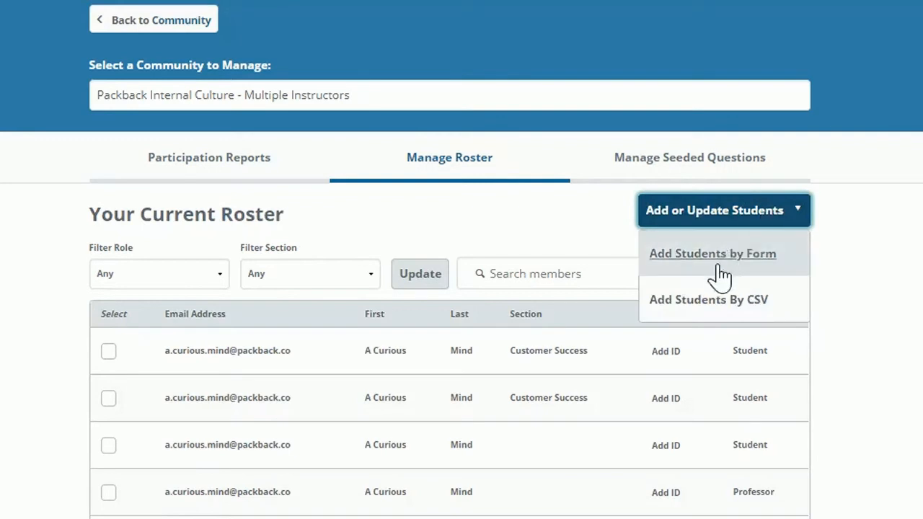
{"action": "left_click", "coordinate": [712, 254]}
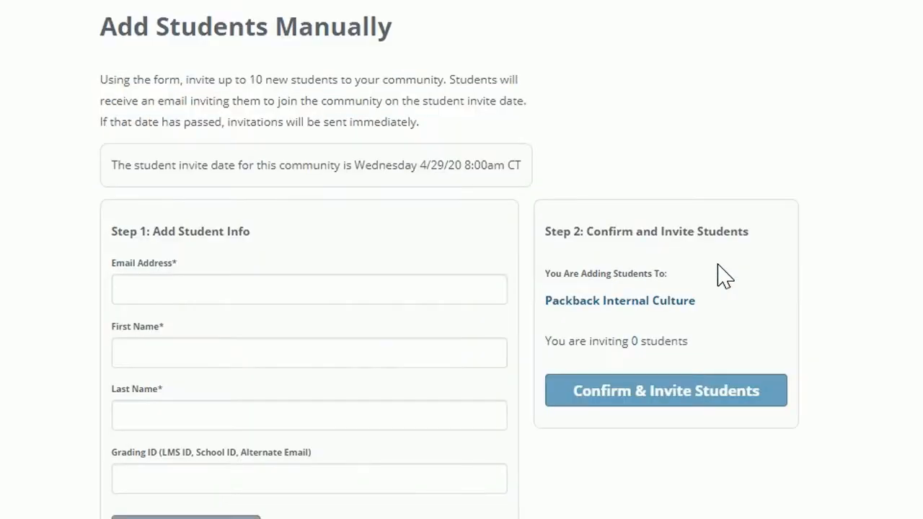
{"action": "left_click", "coordinate": [309, 288]}
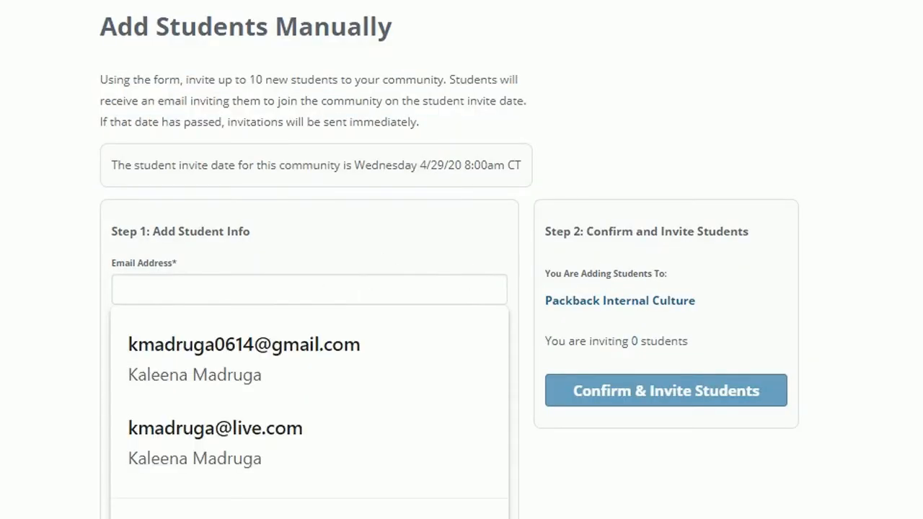
{"action": "type", "text": "kale"}
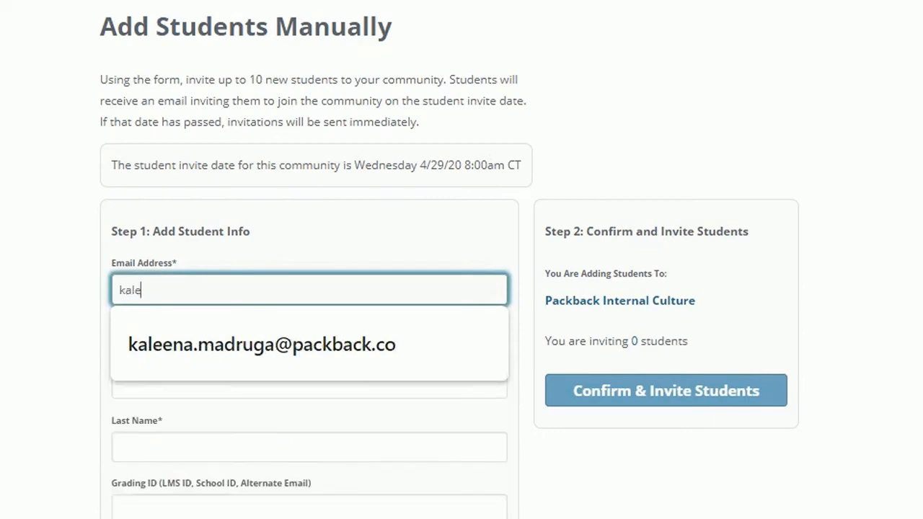
{"action": "left_click", "coordinate": [262, 343]}
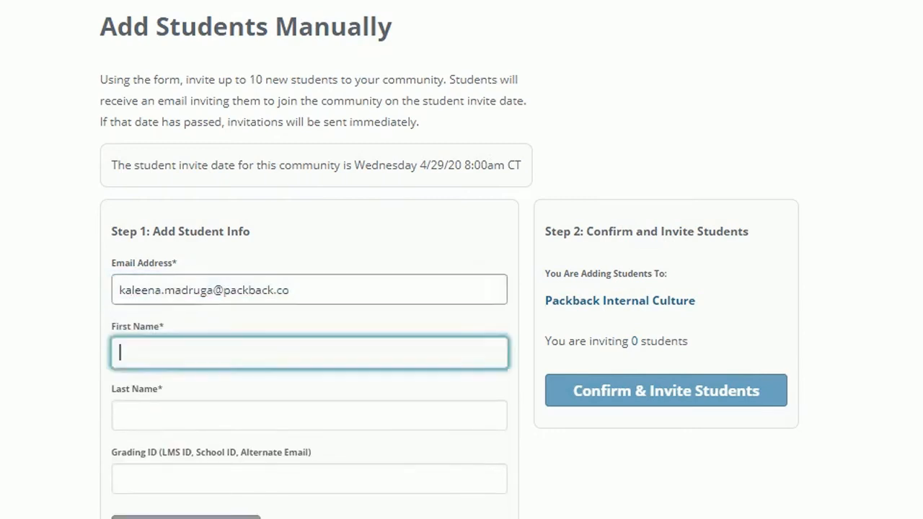
{"action": "type", "text": "M"}
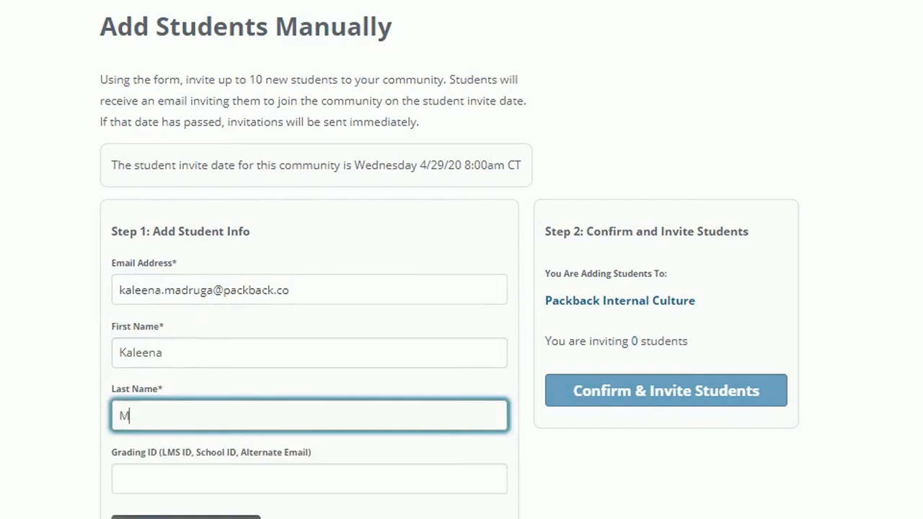
{"action": "type", "text": "adruga"}
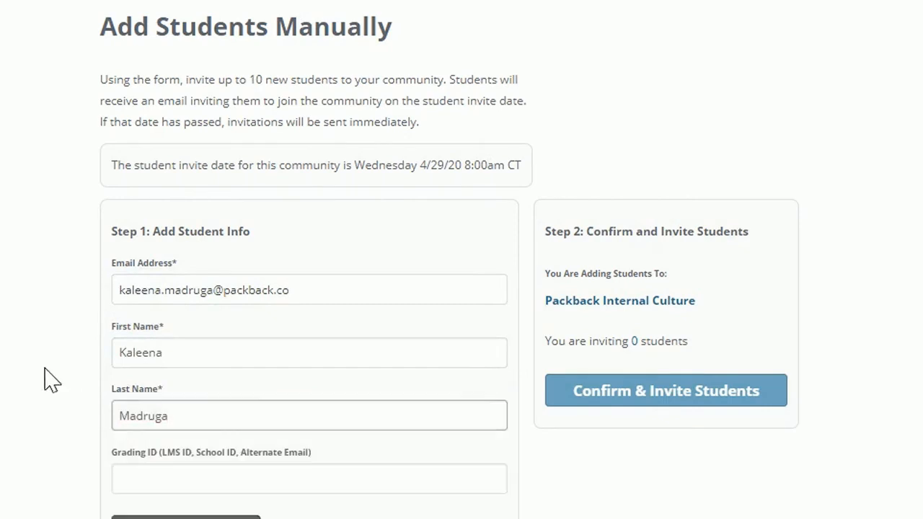
{"action": "scroll", "scroll_direction": "down", "scroll_amount": 3}
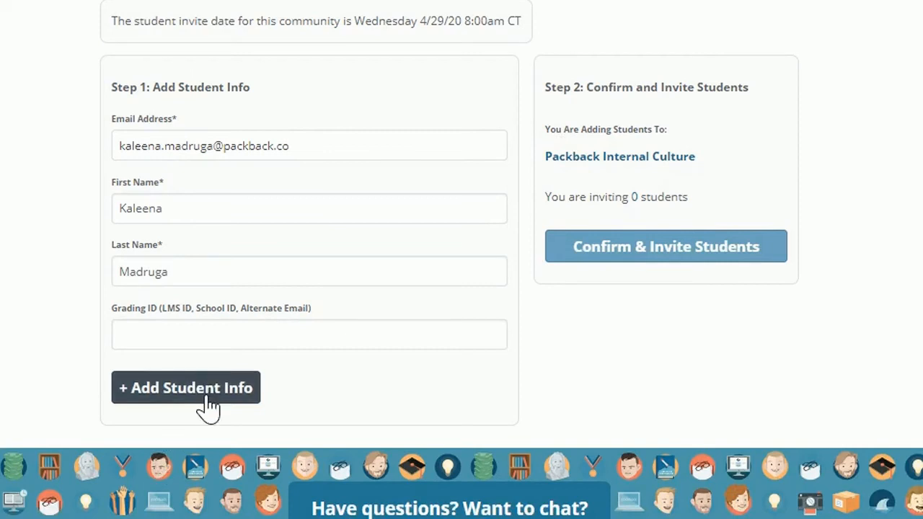
{"action": "left_click", "coordinate": [184, 386]}
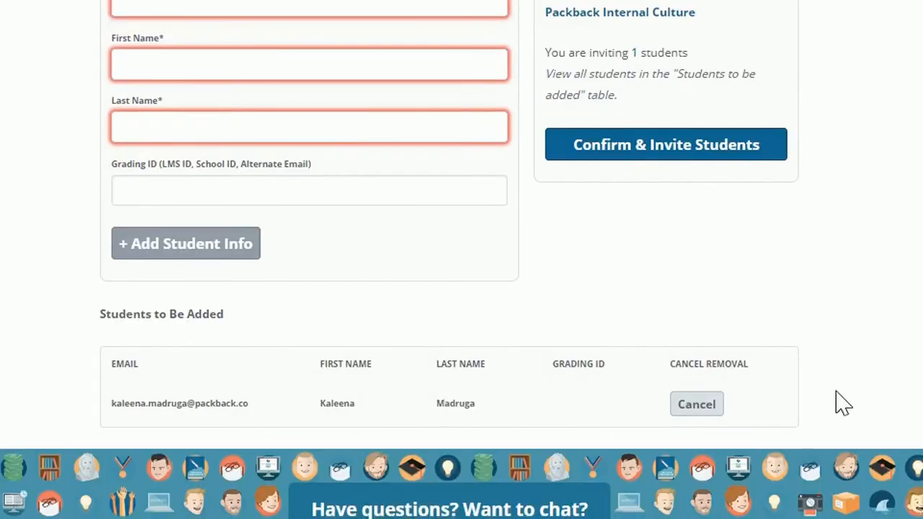
{"action": "mouse_move", "coordinate": [714, 147]}
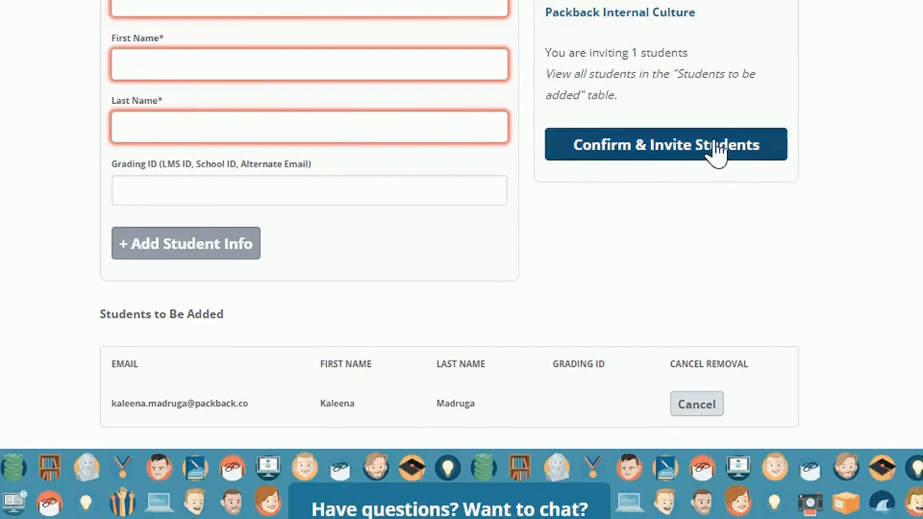
{"action": "left_click", "coordinate": [666, 145]}
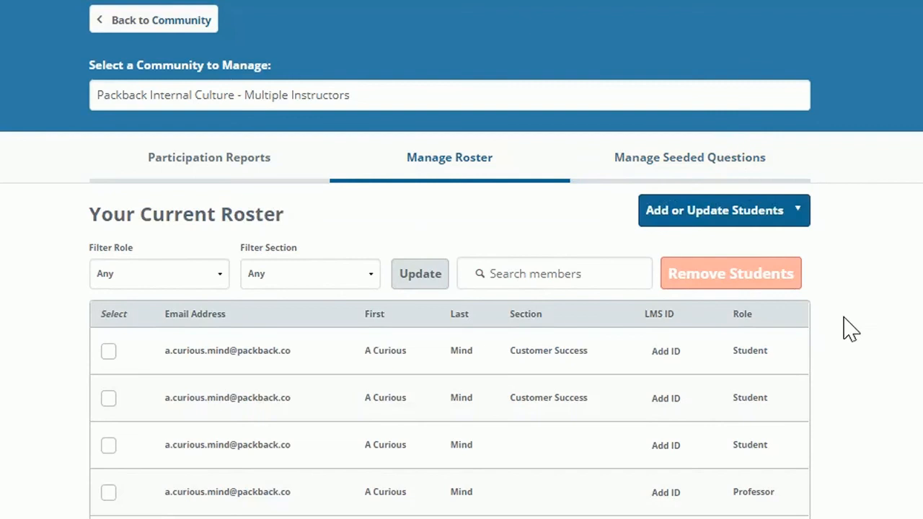
Step: Tick the Select checkbox on one student row to enable Remove Students
{"action": "scroll", "scroll_direction": "down", "scroll_amount": 3}
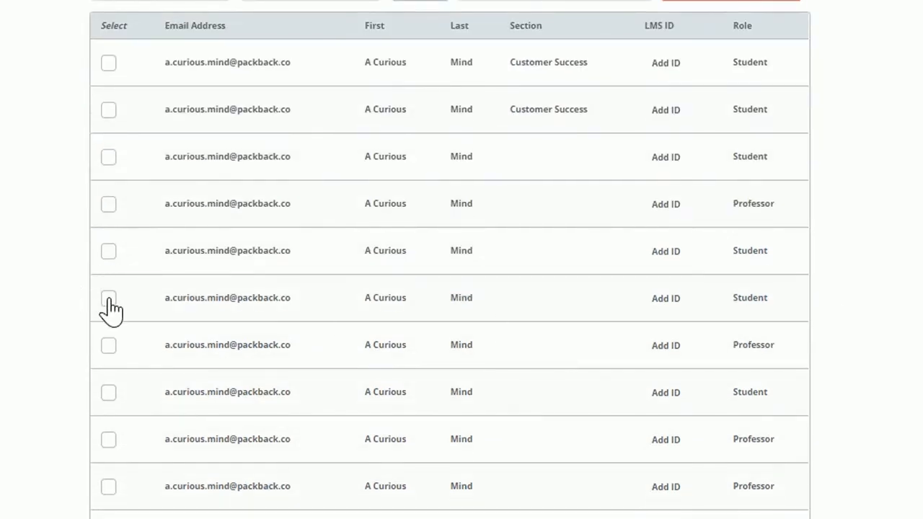
{"action": "left_click", "coordinate": [108, 297]}
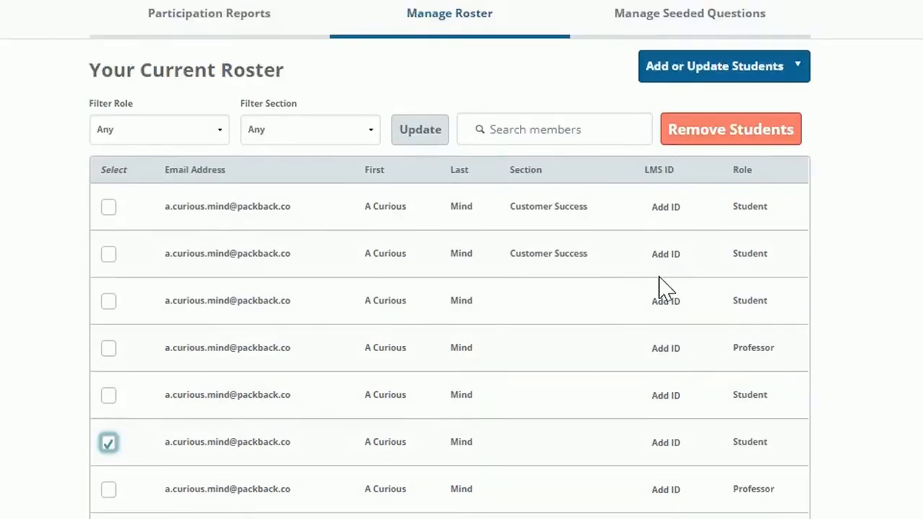